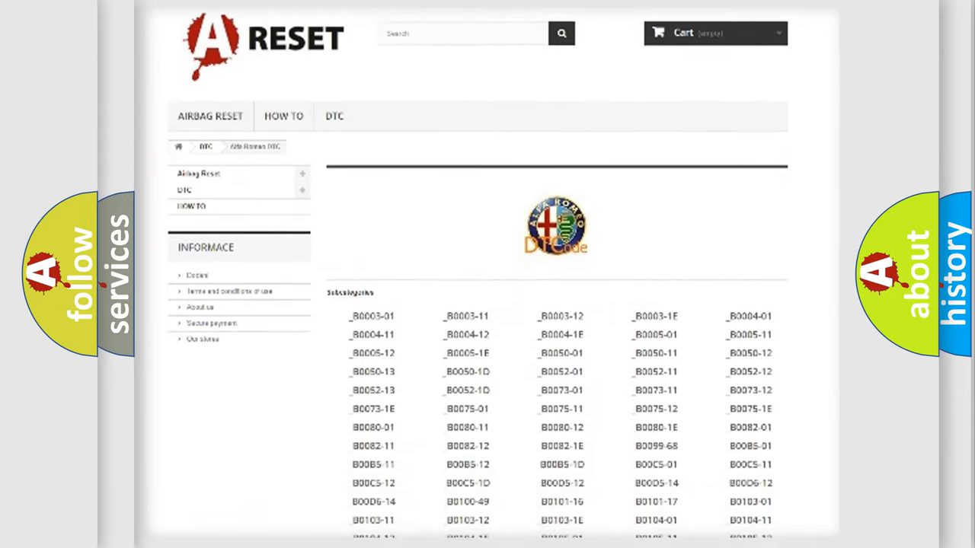
Scroll the Alfa Romeo DTC code list to bring the C250E-17 entries into view
scroll("down", 3)
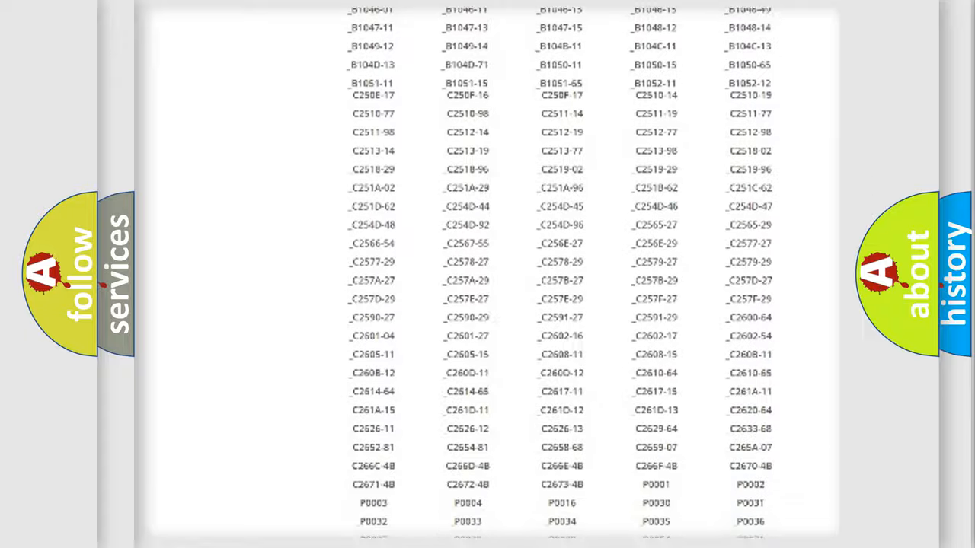
scroll("up", 3)
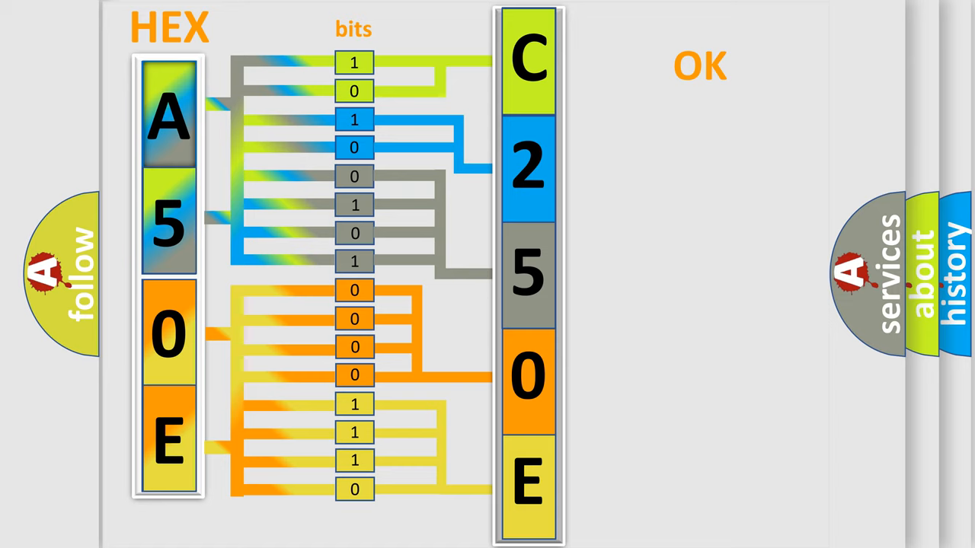
Advance to the slide showing the full code C250E:17 beside the Alfa Romeo DTCode logo
left_click(699, 65)
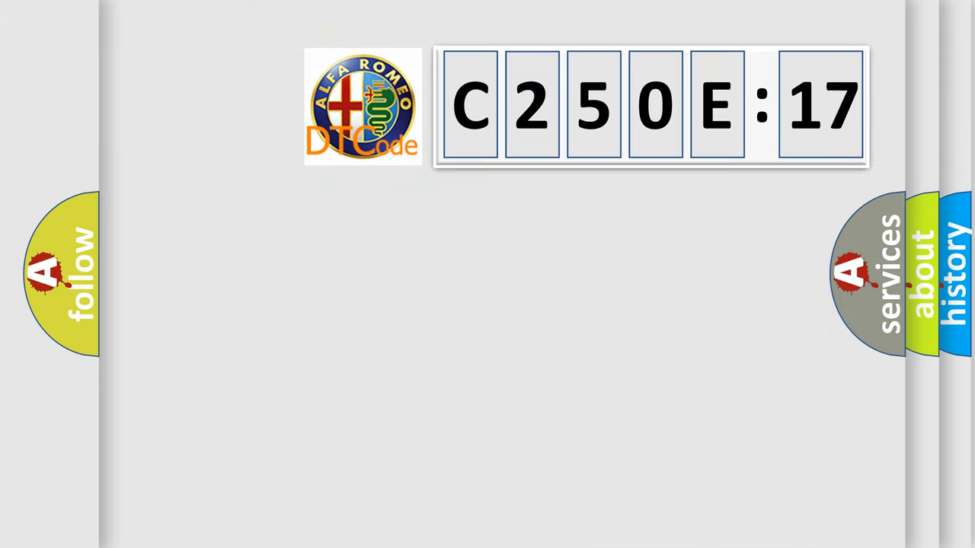